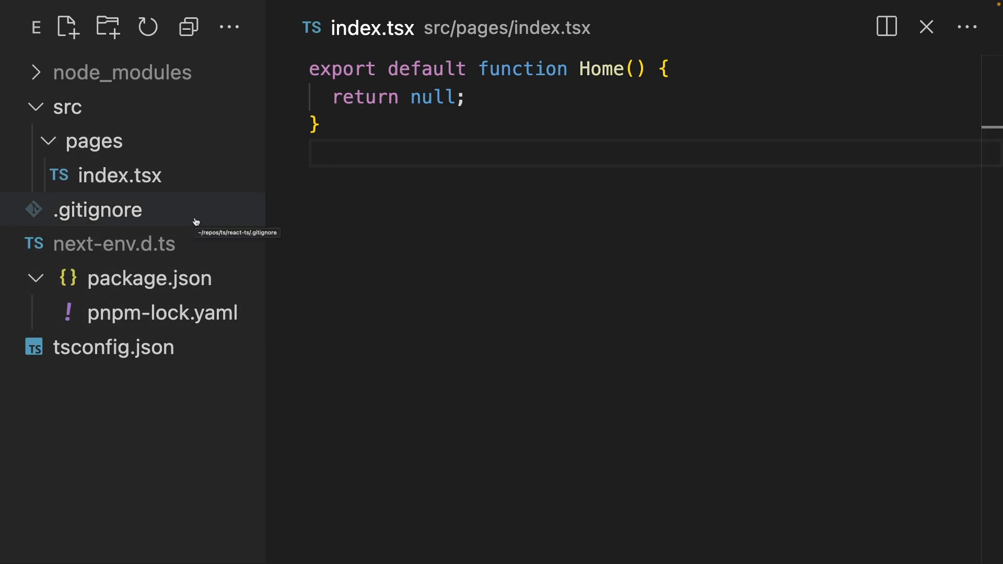
# Step: Review package.json's scripts and its React, Next and TypeScript dependency versions
pyautogui.click(119, 175)
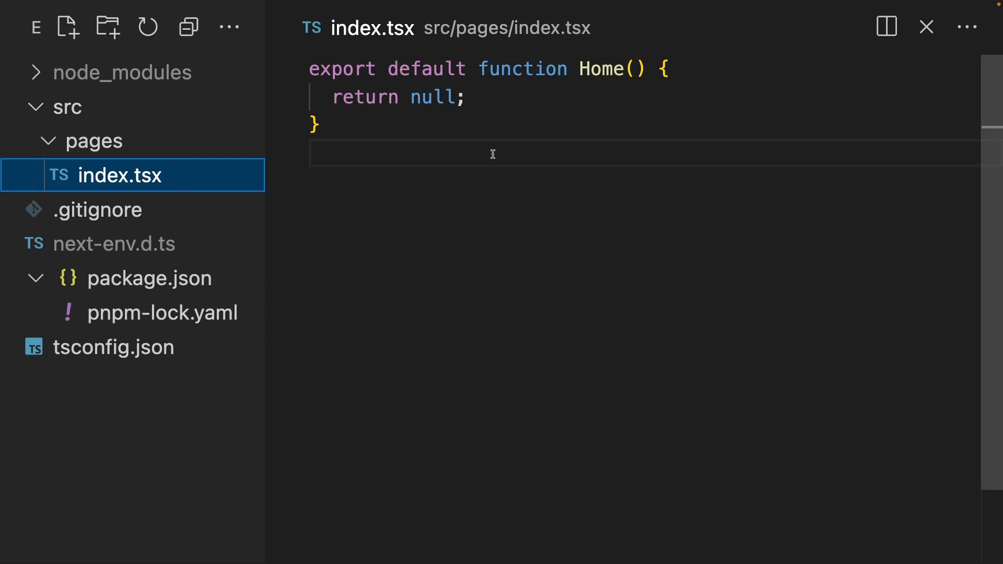
pyautogui.click(150, 278)
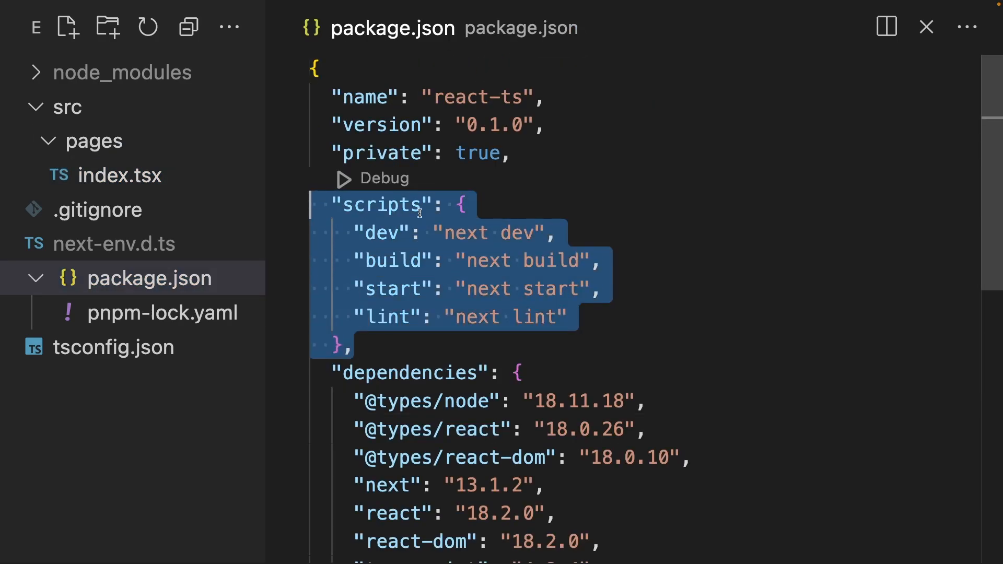
pyautogui.scroll(-3)
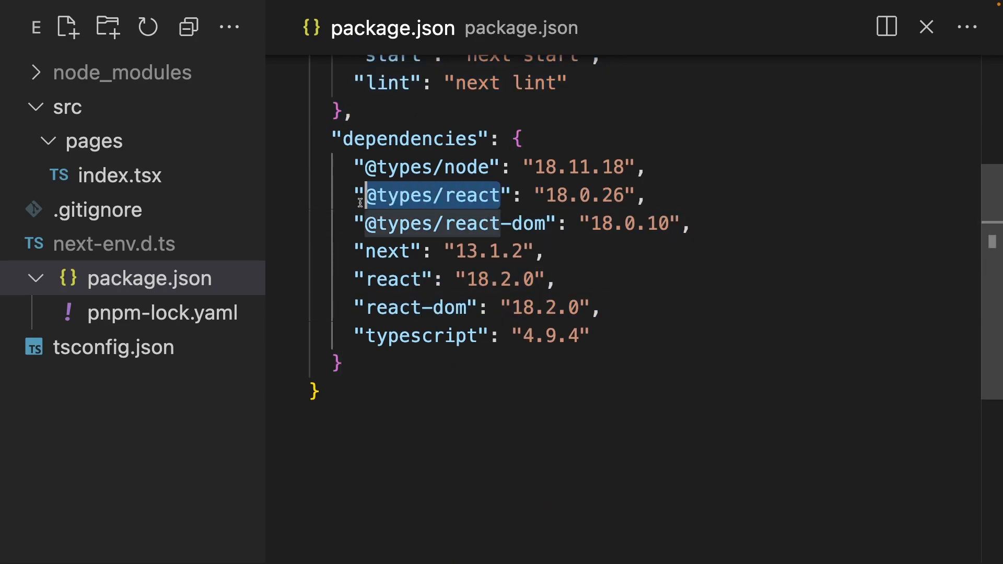
pyautogui.moveTo(641, 289)
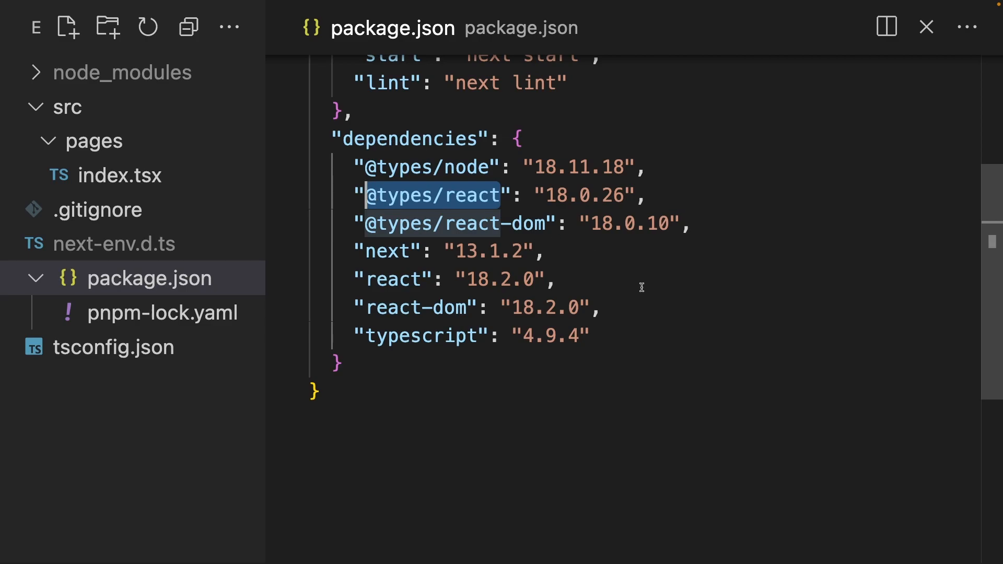
# Step: Choose a jsx compiler option value in tsconfig.json via IntelliSense
pyautogui.click(115, 347)
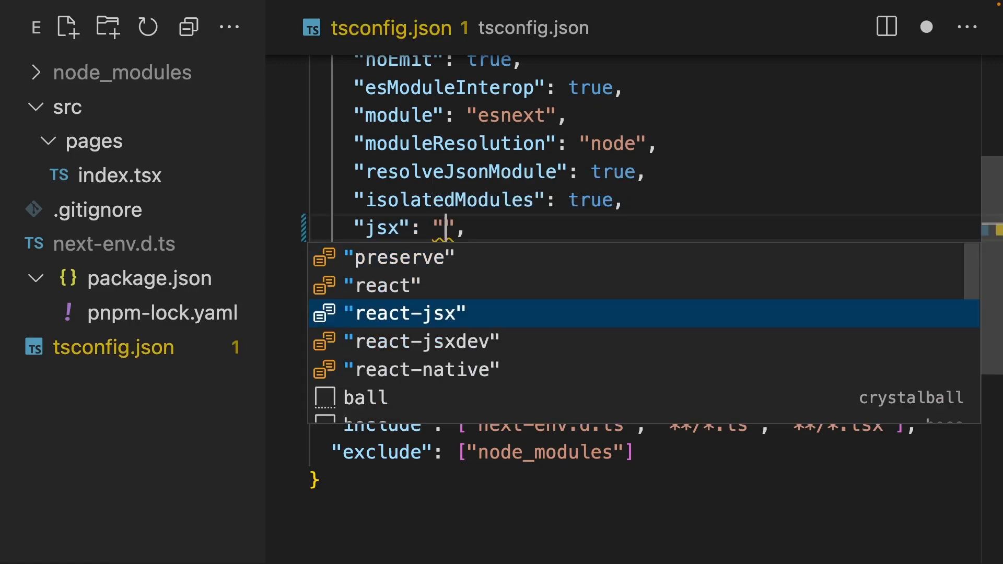
pyautogui.press('up')
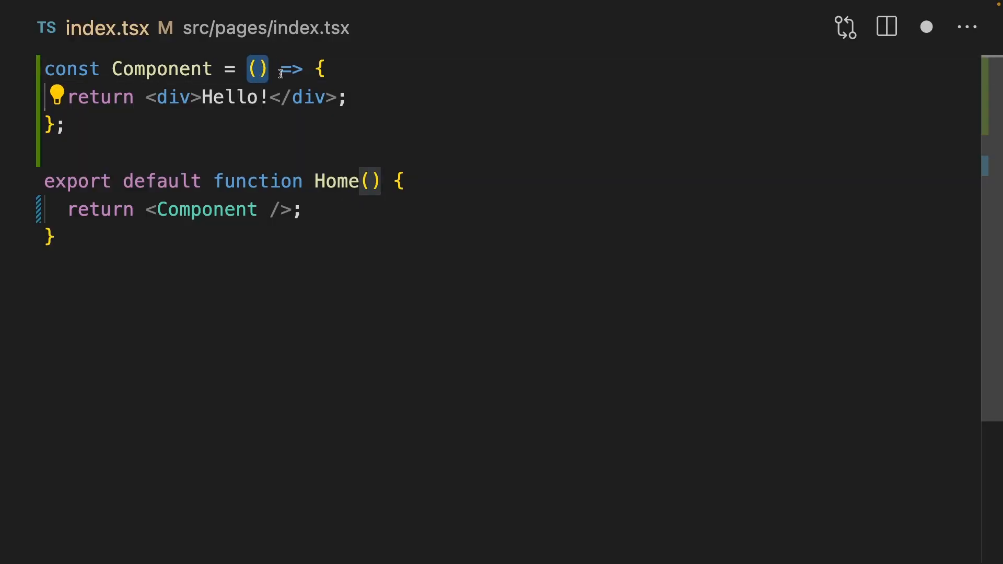
# Step: Pass wow={true} from Home and type Component's props as ComponentProps
pyautogui.write('wow={true}')
pyautogui.write('pro')
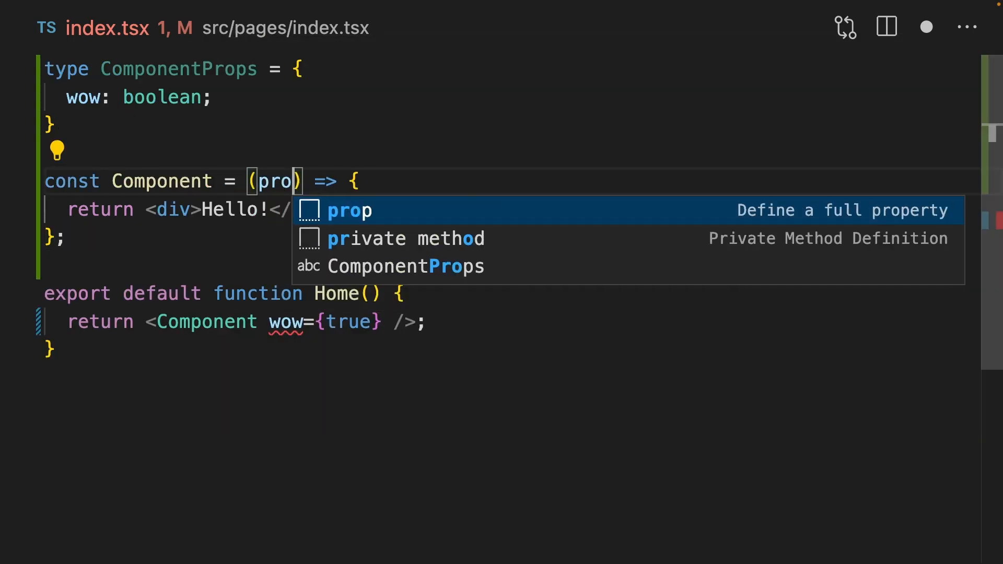
pyautogui.press('Tab')
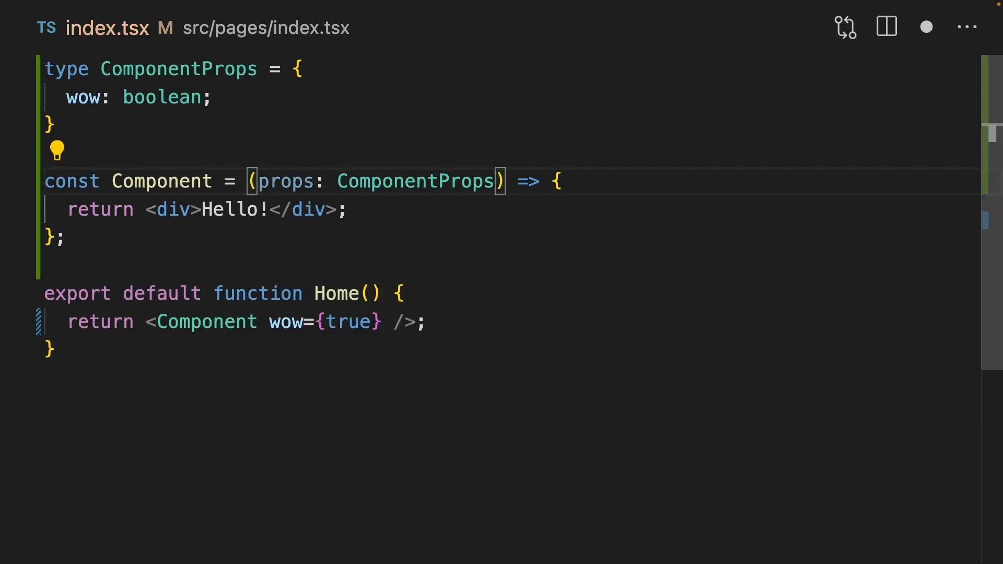
pyautogui.write('string')
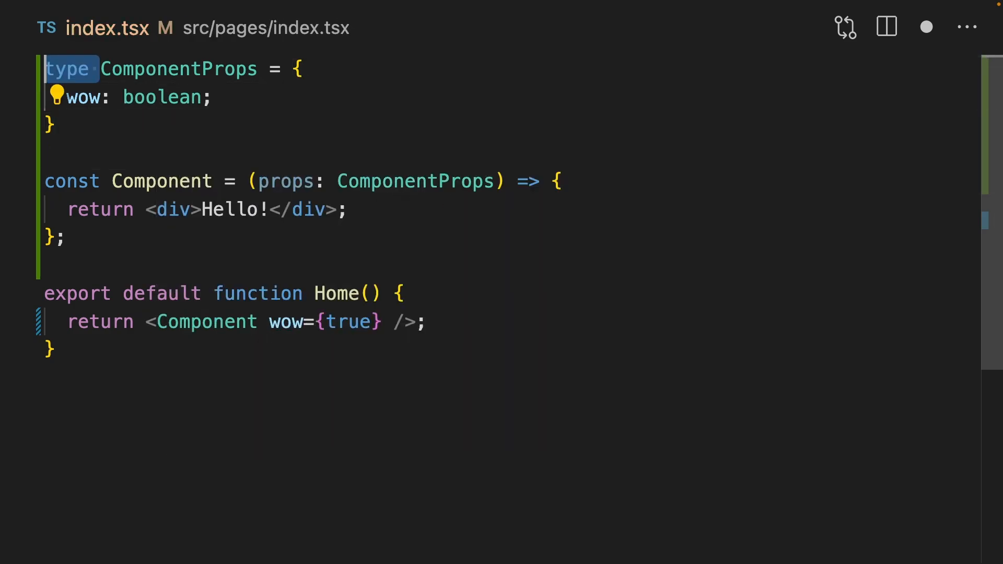
# Step: Convert ComponentProps to an interface and add a variant: "primary" | "secondary" field
pyautogui.write('interface')
pyautogui.click(304, 182)
pyautogui.write('{ wow }')
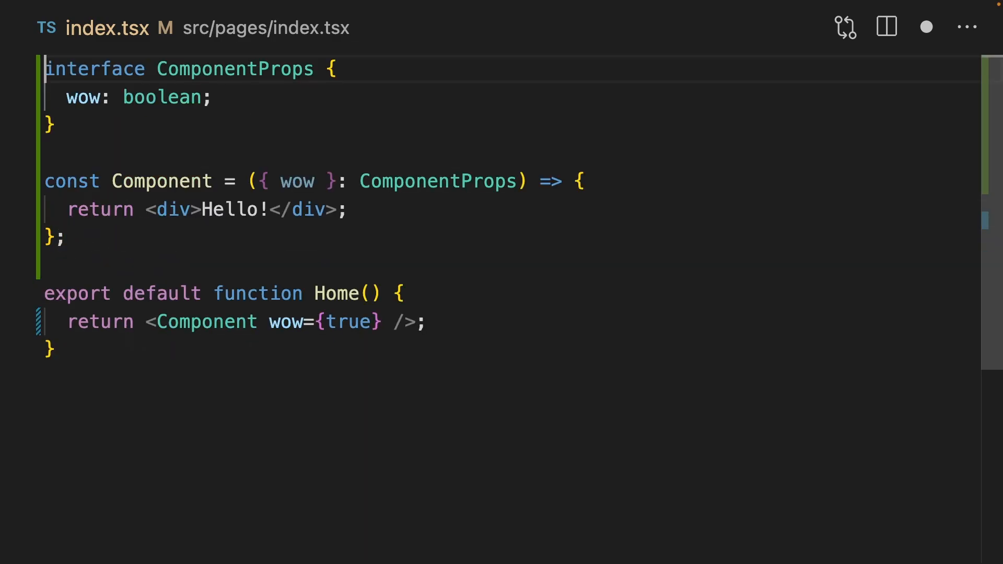
pyautogui.doubleClick(94, 69)
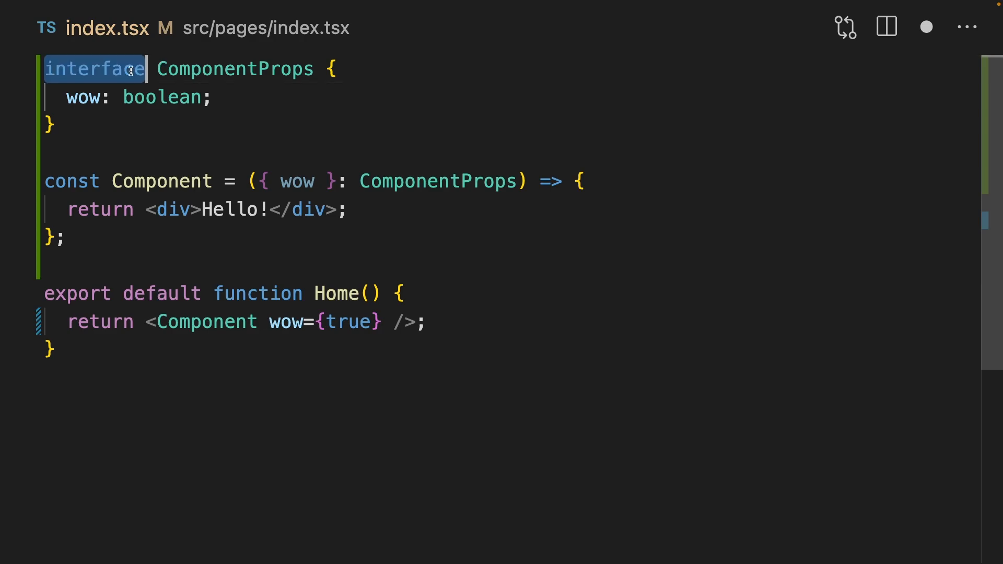
pyautogui.write('variant: "primary" | "secondary";')
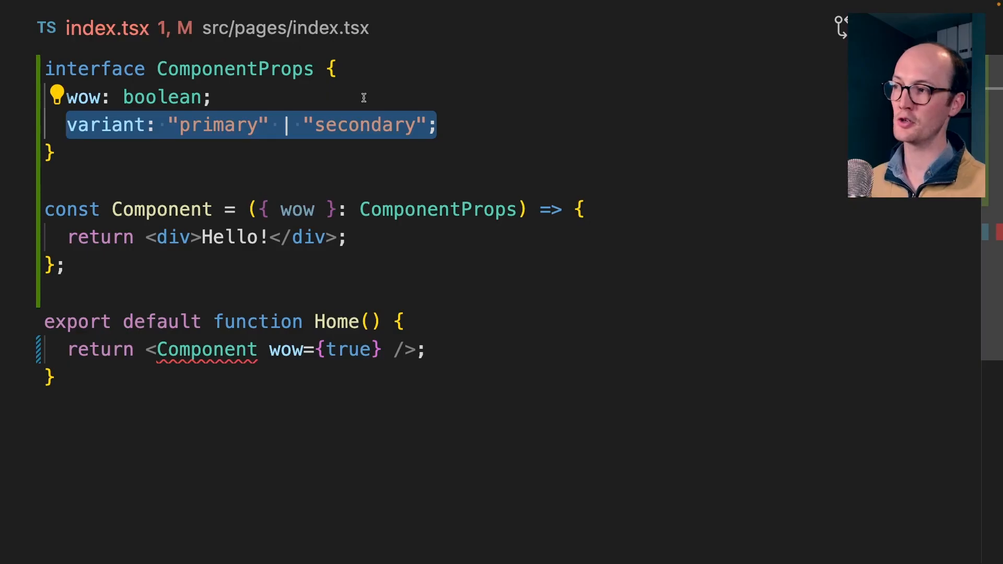
# Step: Experiment with variant, a data prop with id '123' and an onSuccess result: string signature
pyautogui.write('variant')
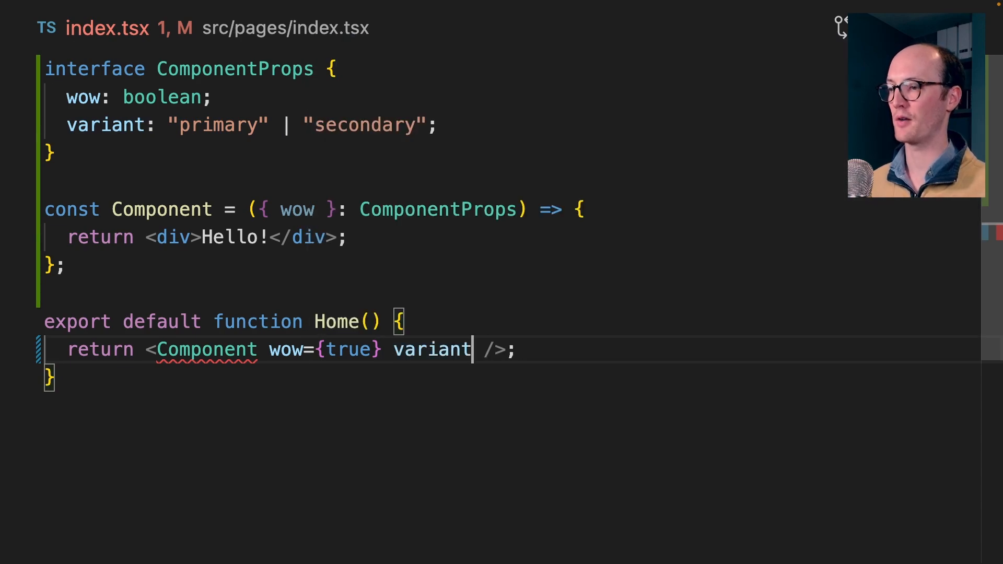
pyautogui.write('="')
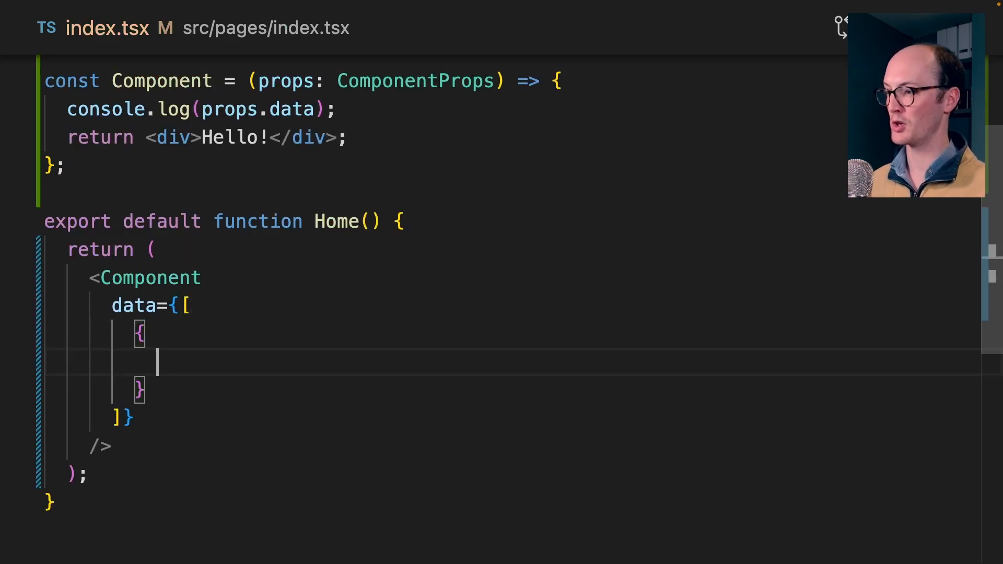
pyautogui.write("id: '123'")
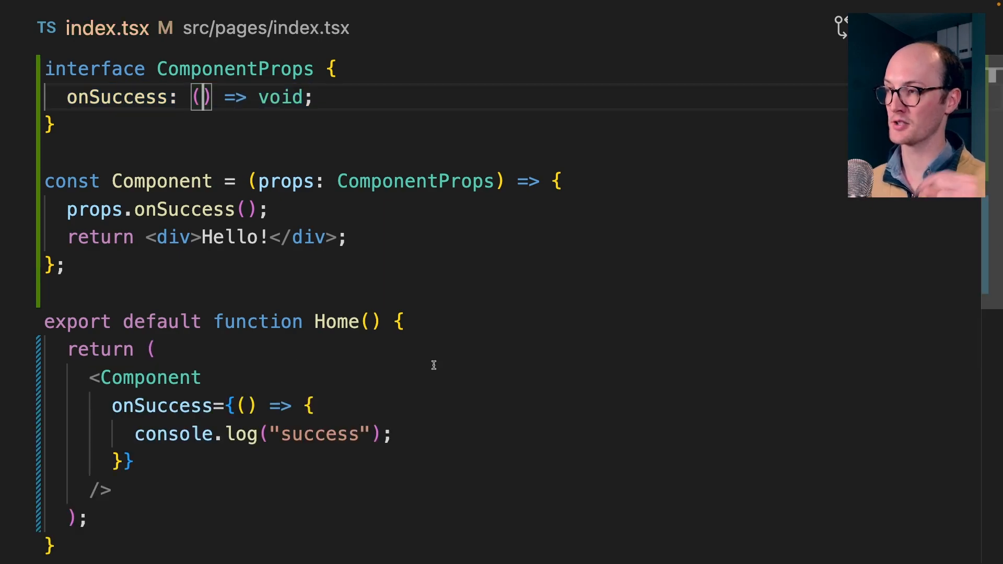
pyautogui.write('result: string')
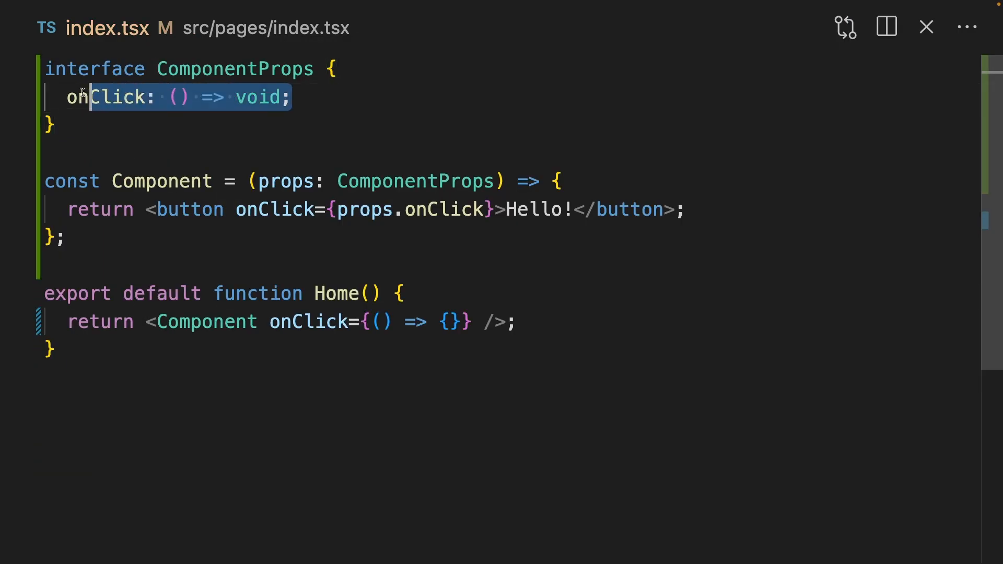
# Step: Retype onClick as MouseEventHandler<HTMLButtonElement> instead of a hand-written event signature
pyautogui.doubleClick(106, 96)
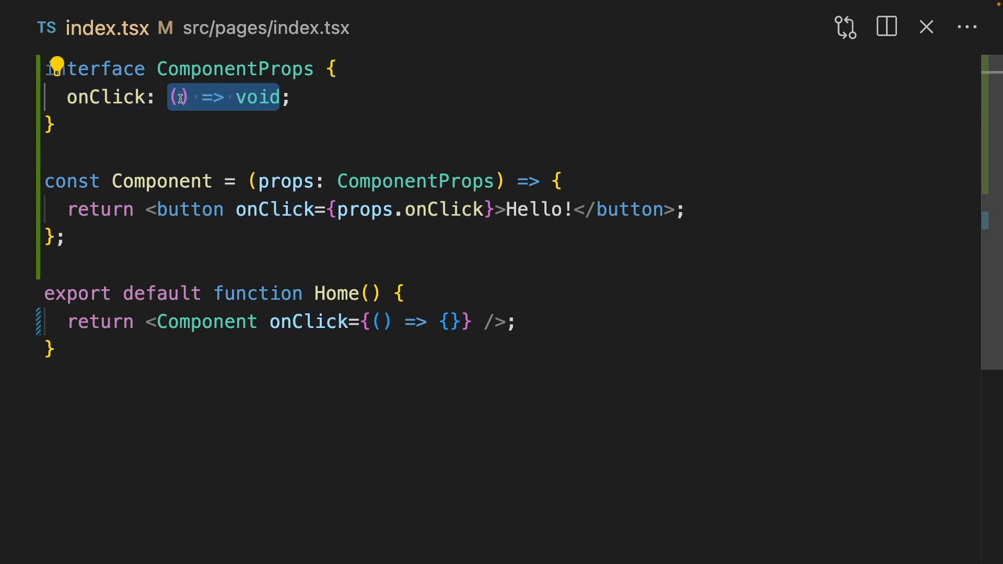
pyautogui.write('e:')
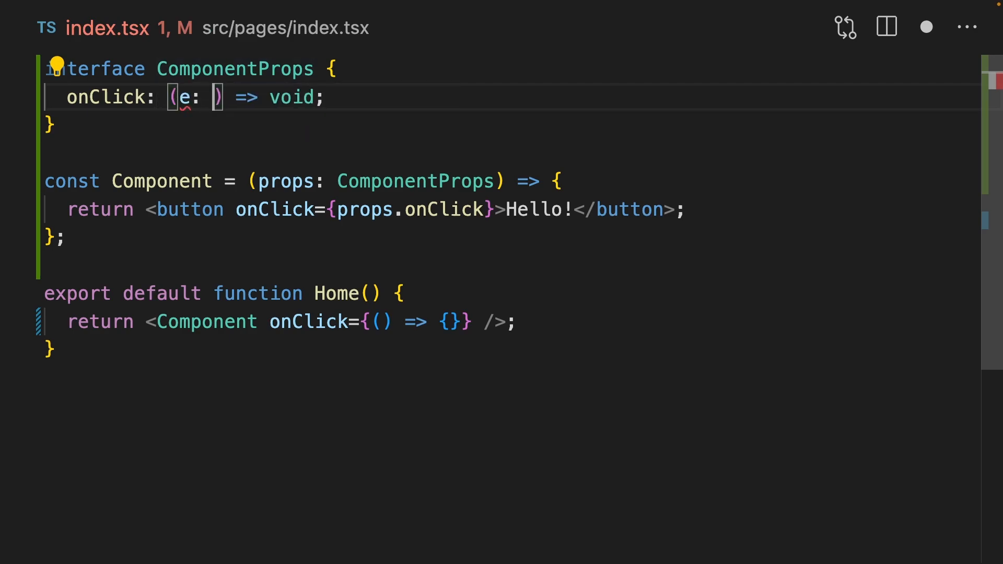
pyautogui.write('MouseEvent')
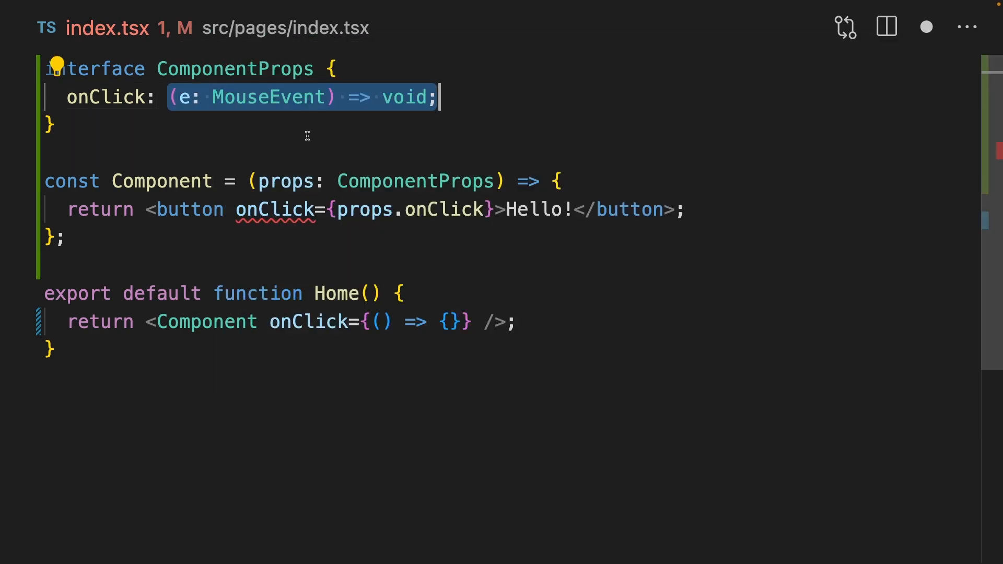
pyautogui.write('MouseEventHandler<HTMLButtonElement>')
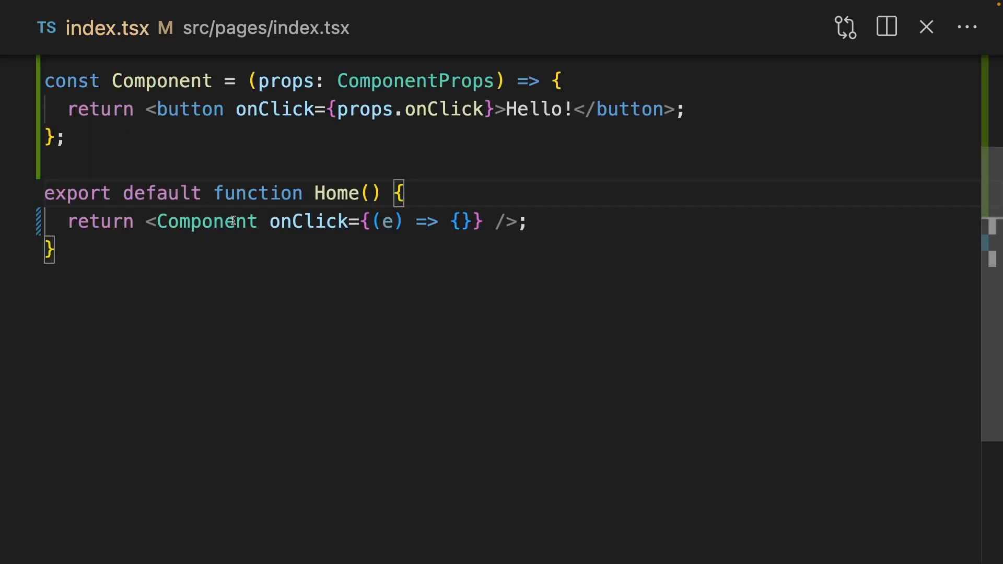
# Step: Access the event target in the handler and try an onAbort prop on the button
pyautogui.write('e.target;')
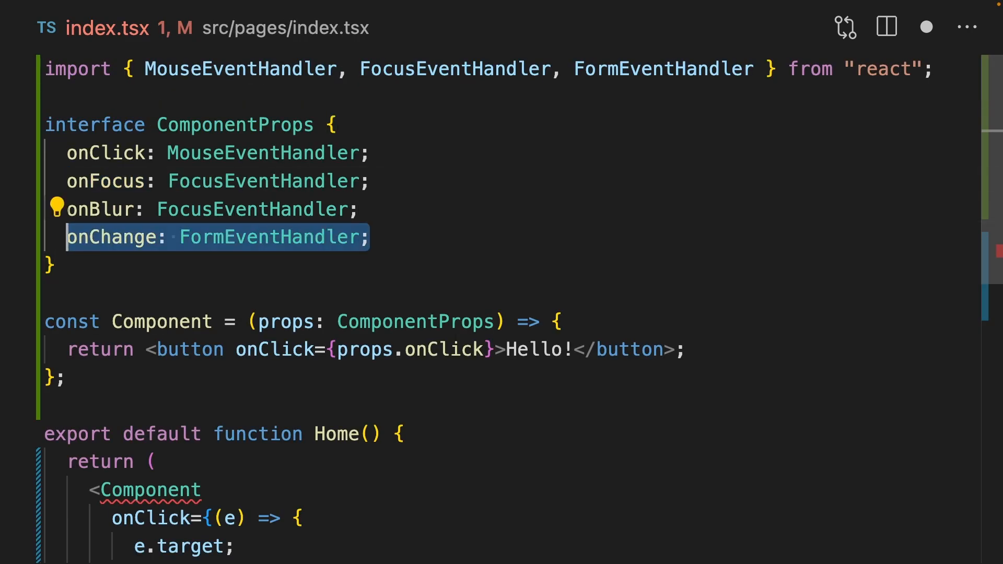
pyautogui.write('onAbort={}')
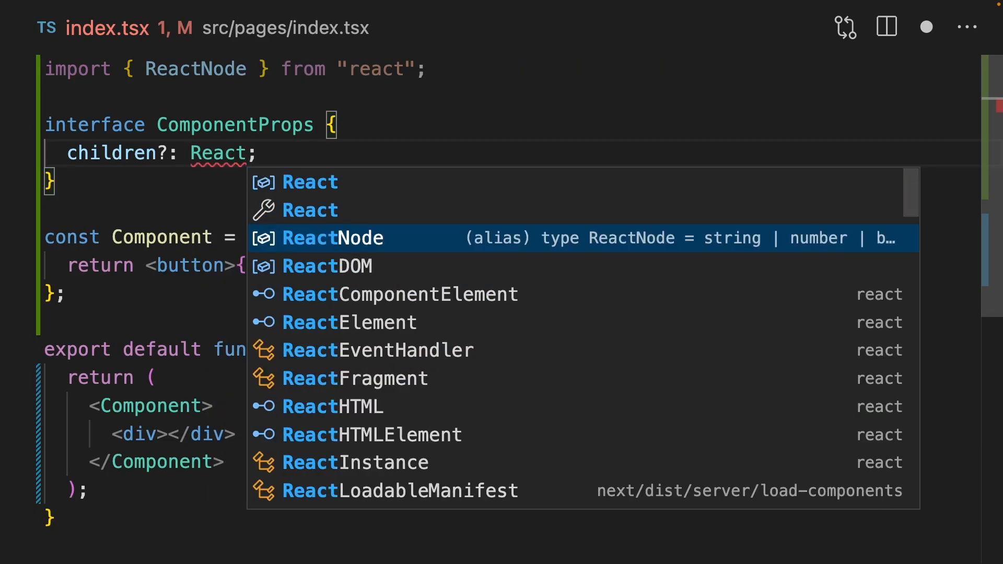
# Step: Nest a span element inside Component as its children
pyautogui.write('<span')
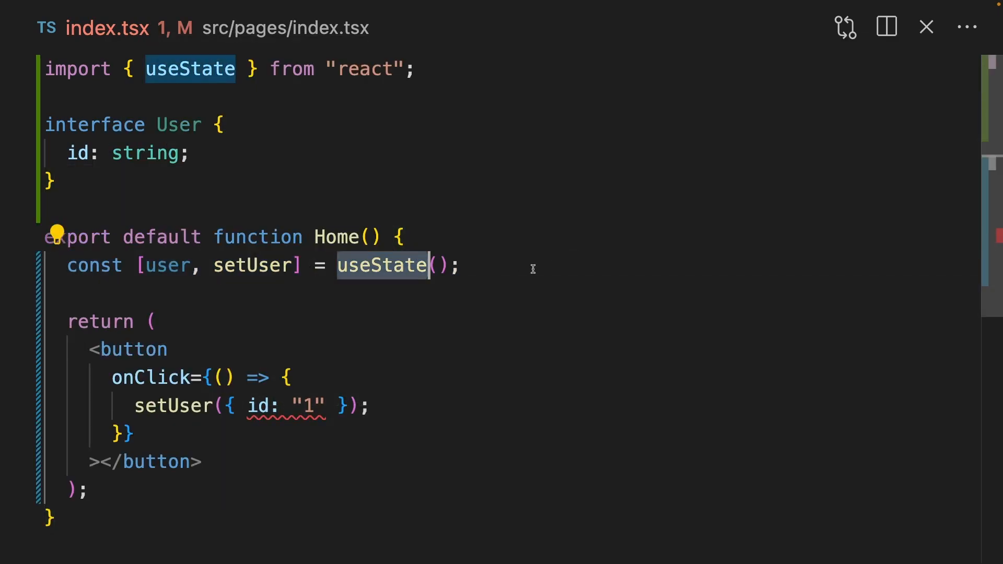
# Step: Type useState with the User generic, then assert the empty initial object as User instead
pyautogui.write('<>')
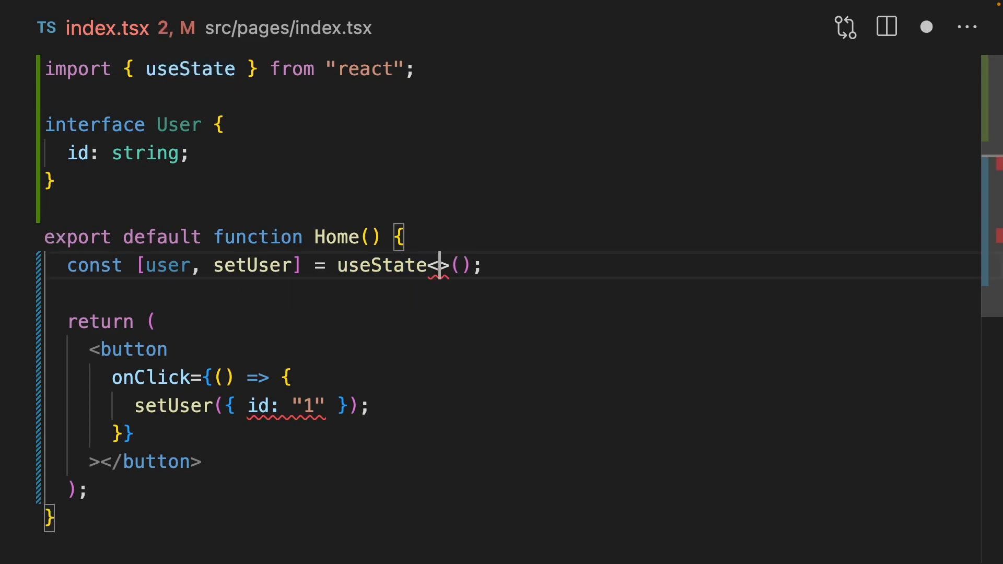
pyautogui.write('User')
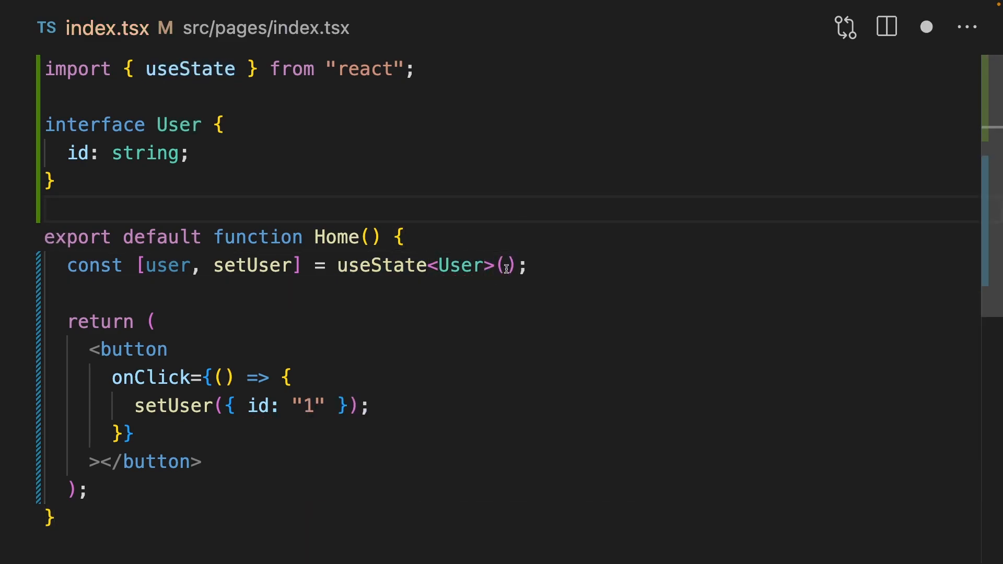
pyautogui.click(506, 265)
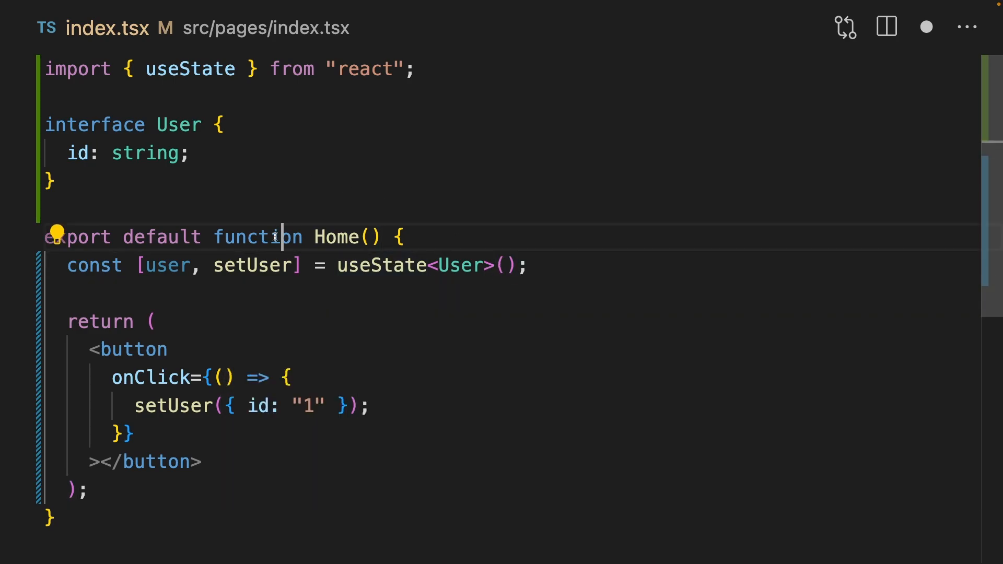
pyautogui.moveTo(165, 265)
pyautogui.write('{')
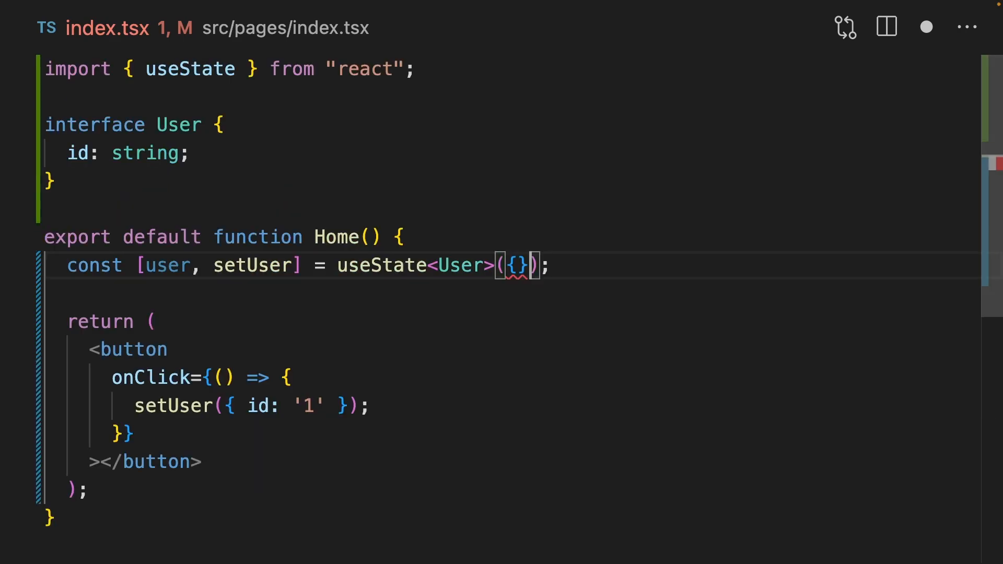
pyautogui.write('as User')
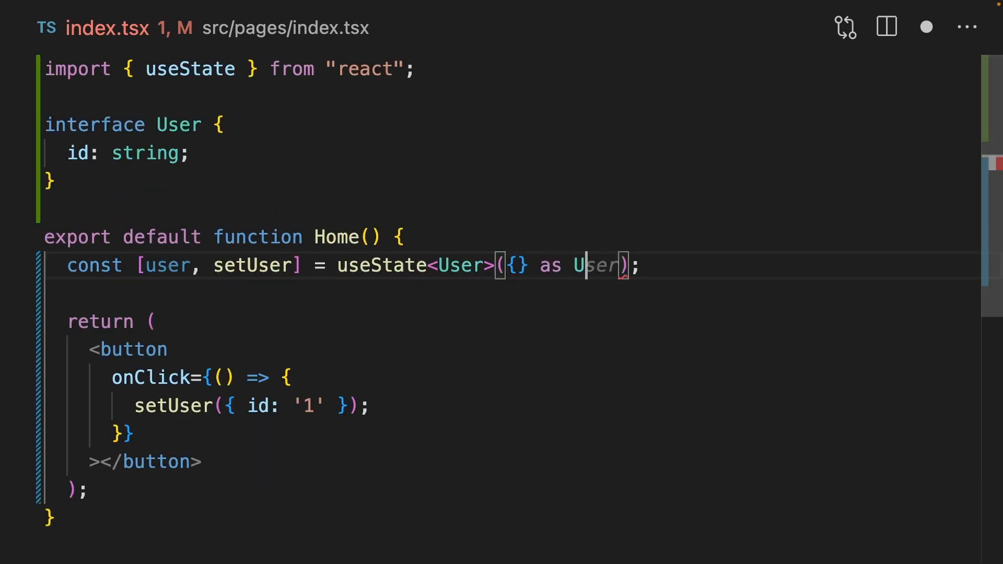
pyautogui.moveTo(538, 265); pyautogui.dragTo(618, 264)
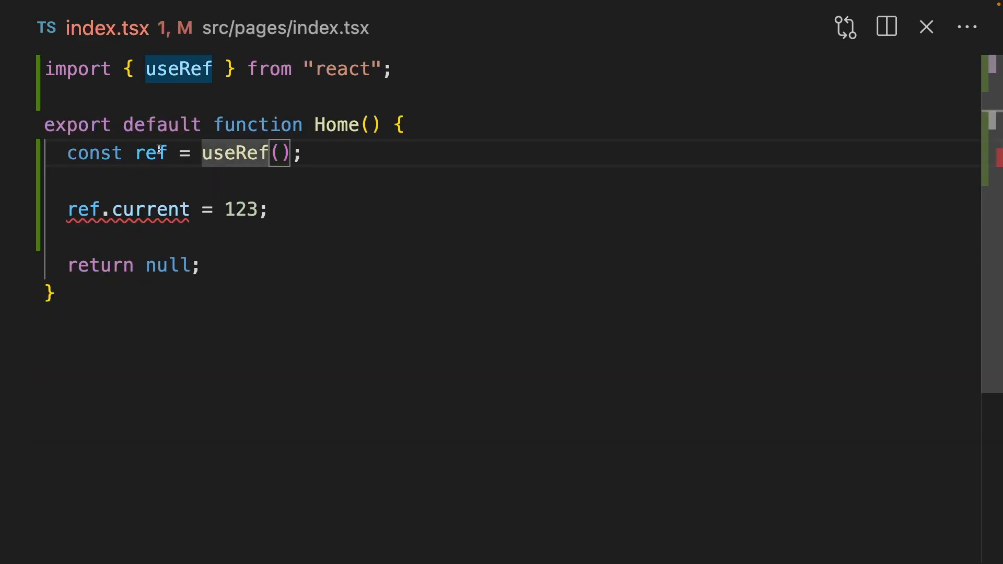
pyautogui.moveTo(151, 152)
pyautogui.write('<number>')
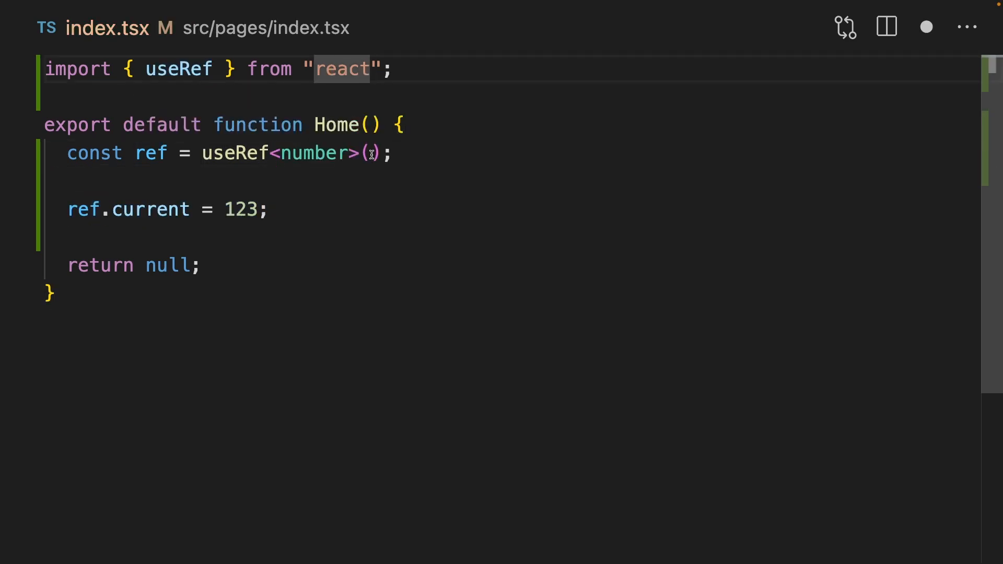
pyautogui.moveTo(152, 209)
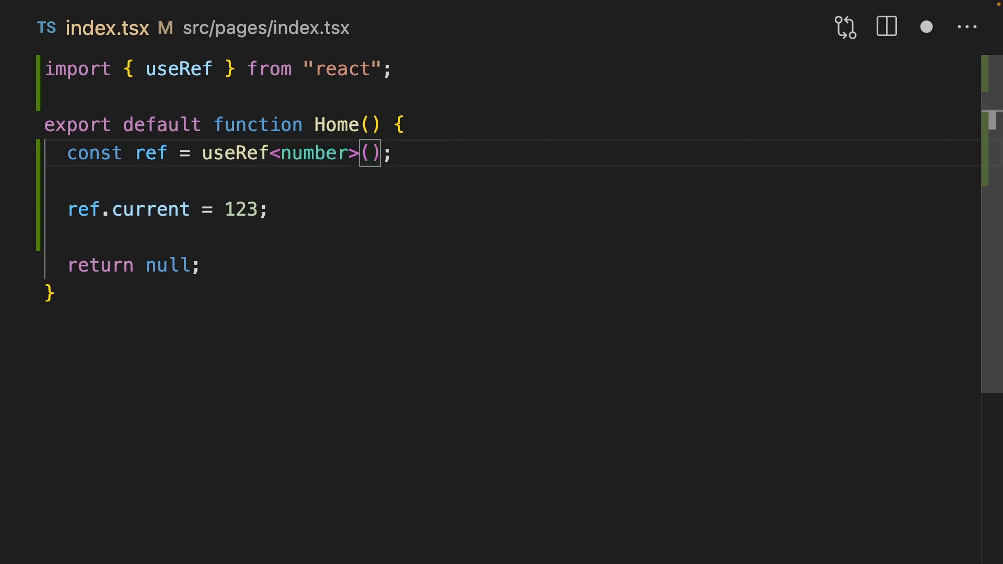
# Step: Initialise the ref with useRef(null) for attaching to the returned div
pyautogui.write('null')
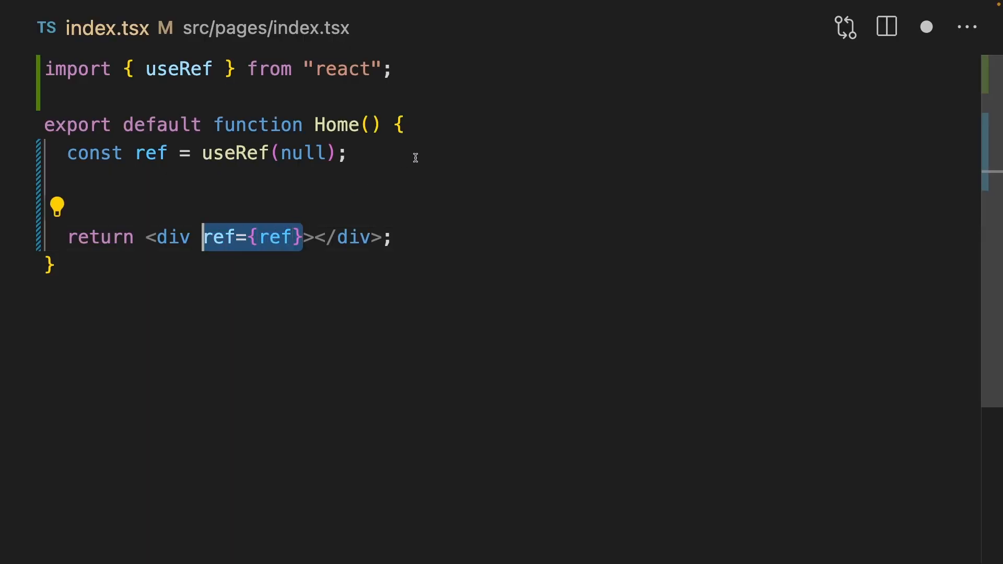
# Step: Type useRef as HTMLDivElement and access members of ref.current
pyautogui.write('ref.current')
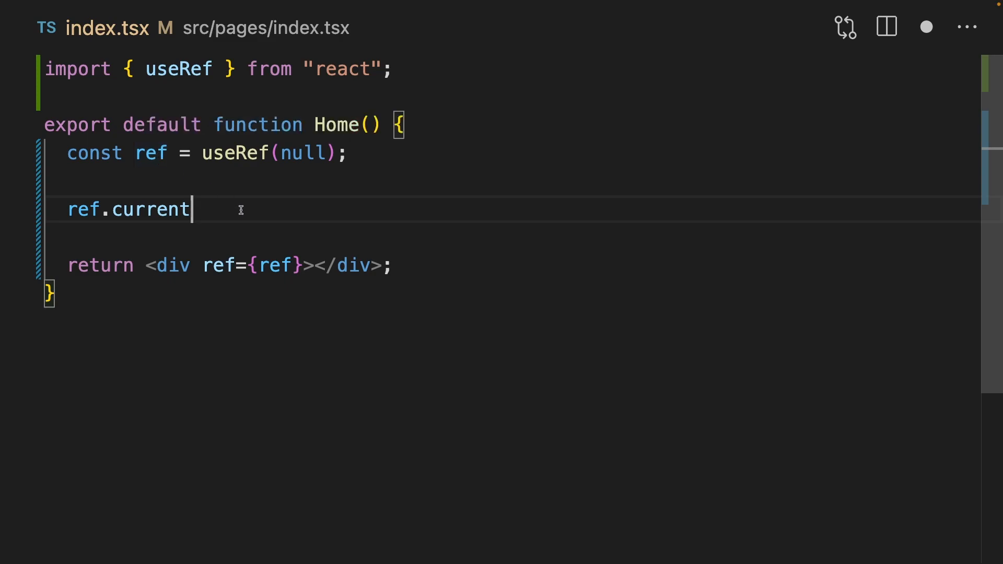
pyautogui.write('<>')
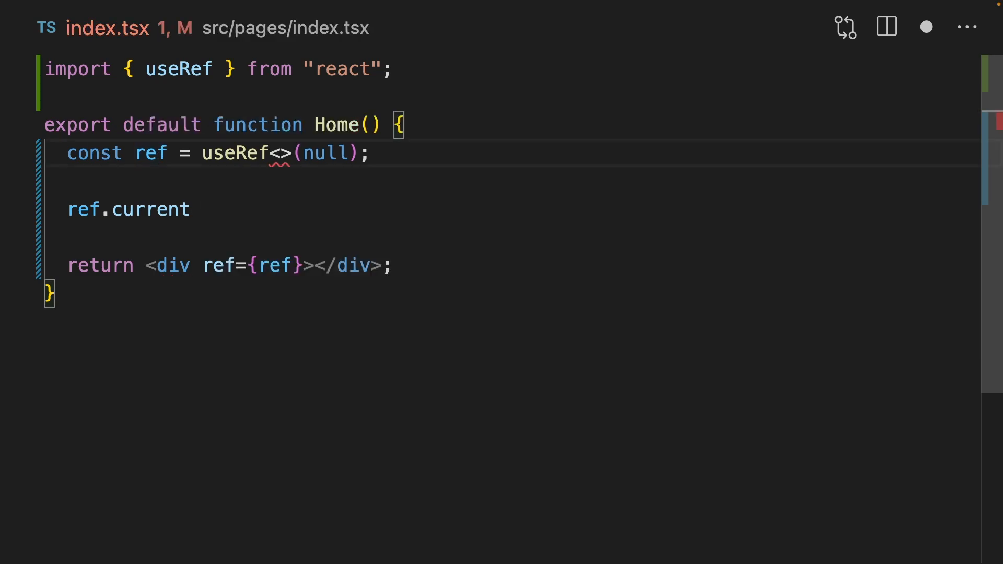
pyautogui.write('HTMLDivElement')
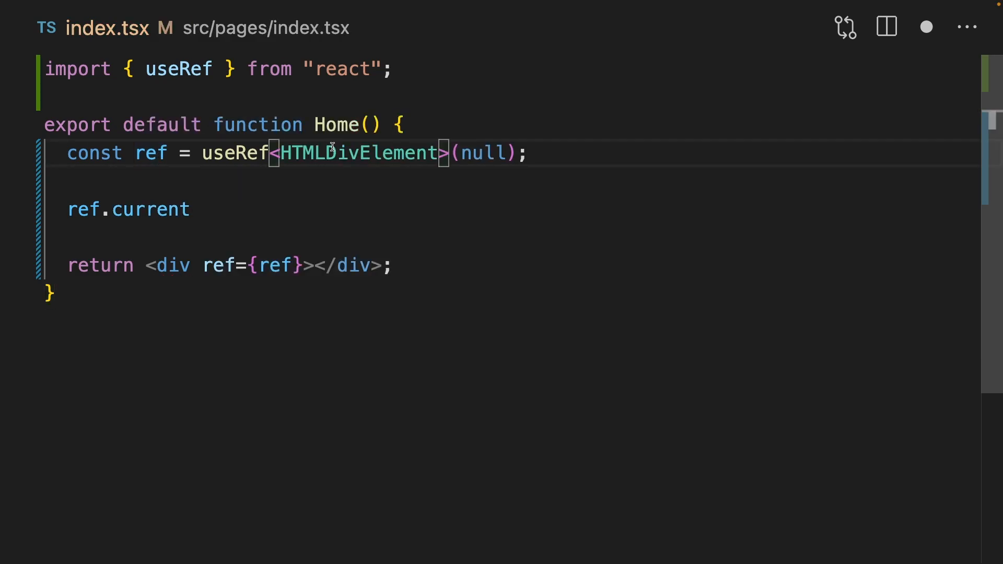
pyautogui.write('.')
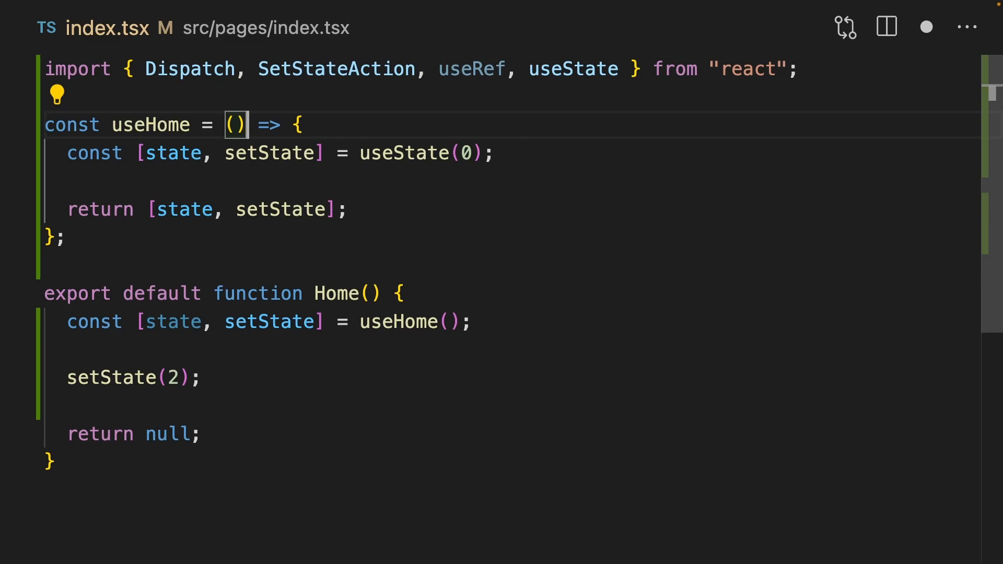
# Step: Append 'as const' so useHome returns [state, setState] as a tuple
pyautogui.write('as const')
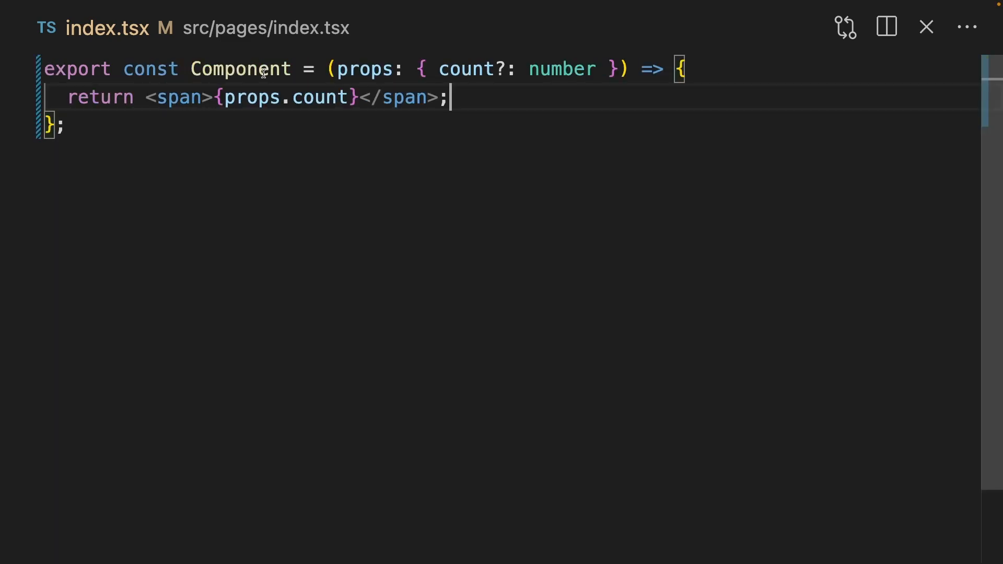
# Step: Select the count component code to replace it with a createContext("light") ThemeContext
pyautogui.moveTo(419, 69); pyautogui.dragTo(595, 69)
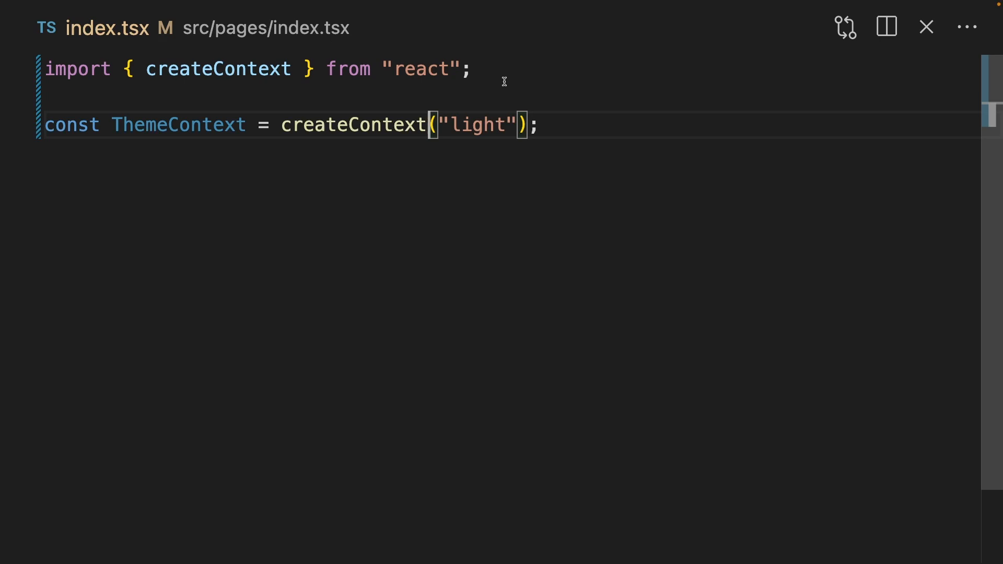
# Step: Pass the light-or-dark ThemeContextType generic to createContext and read the theme via useThemeContext in the child
pyautogui.write('<>')
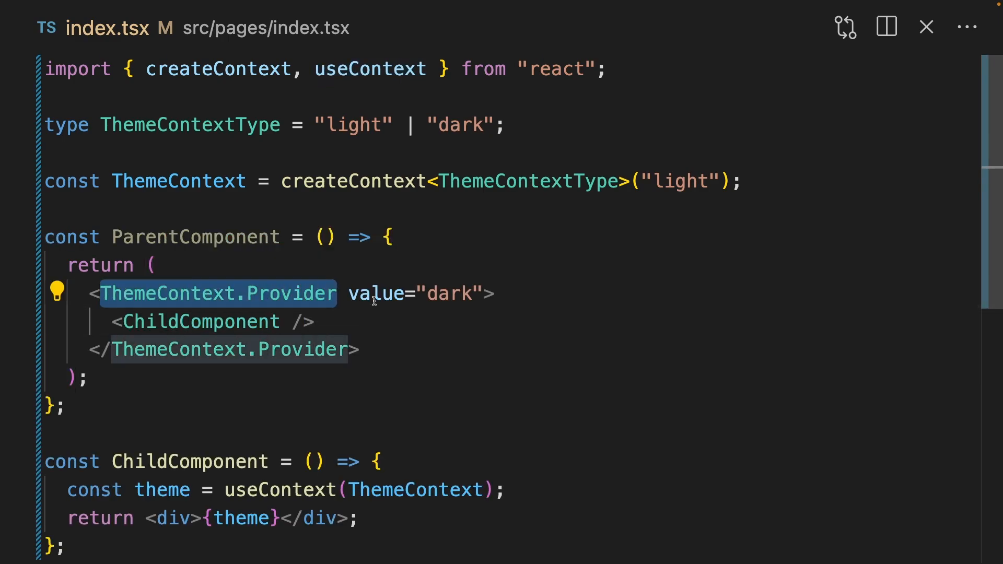
pyautogui.click(678, 181)
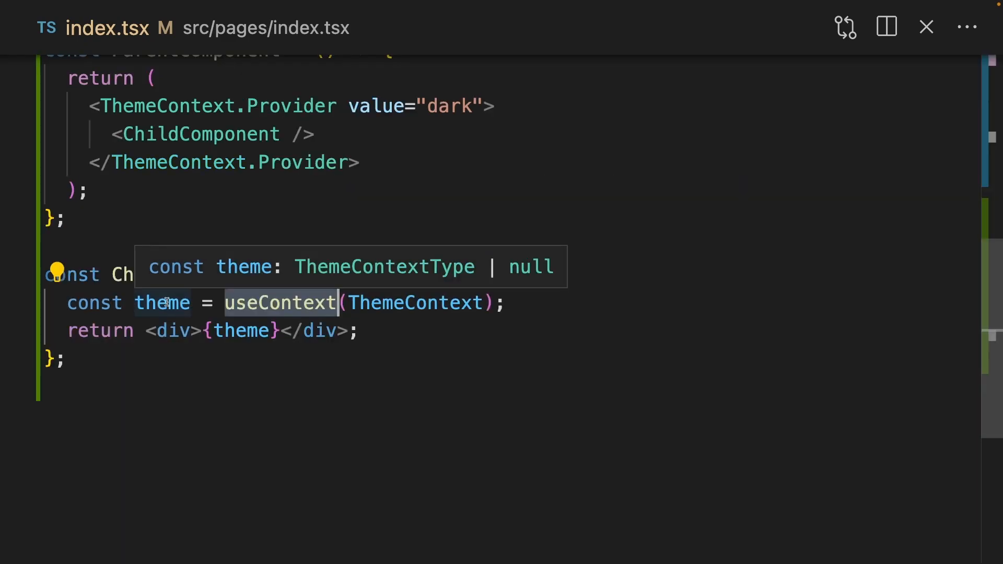
pyautogui.write('use')
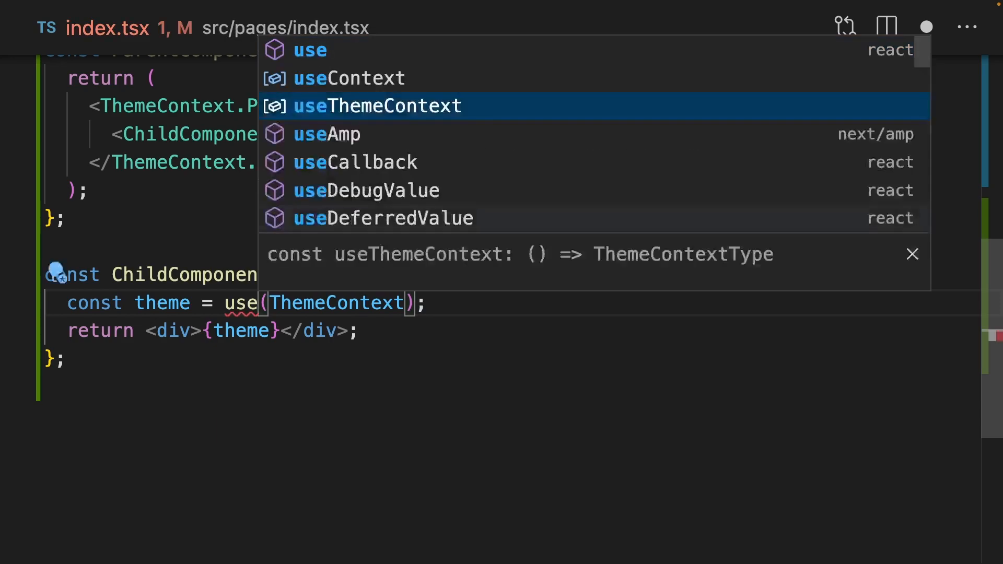
pyautogui.press('Enter')
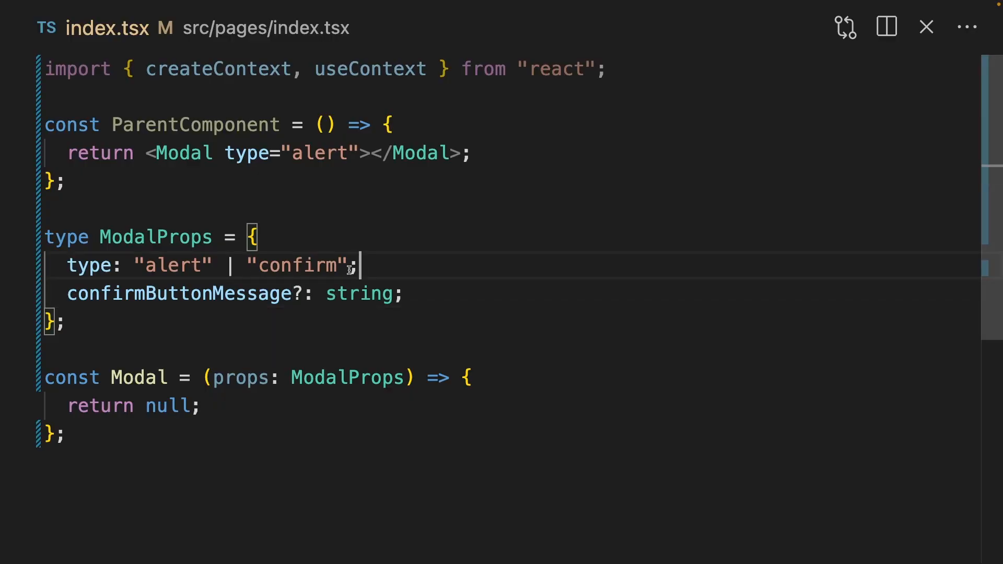
# Step: Rewrite ModalProps as alert | confirm variants and update Modal usage with type="alert" and confirmButtonMessage
pyautogui.doubleClick(178, 294)
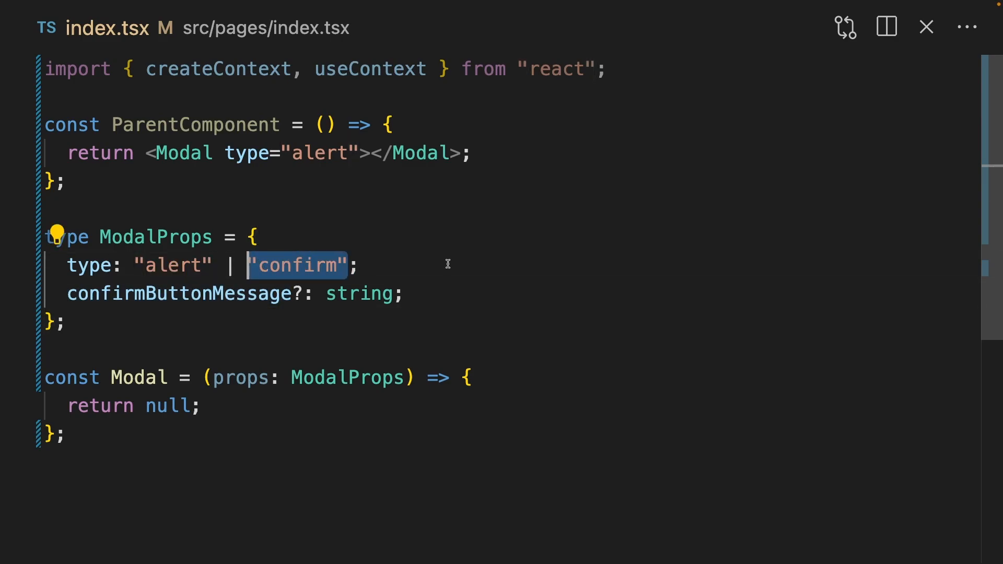
pyautogui.write('confirmButtonMessage=""')
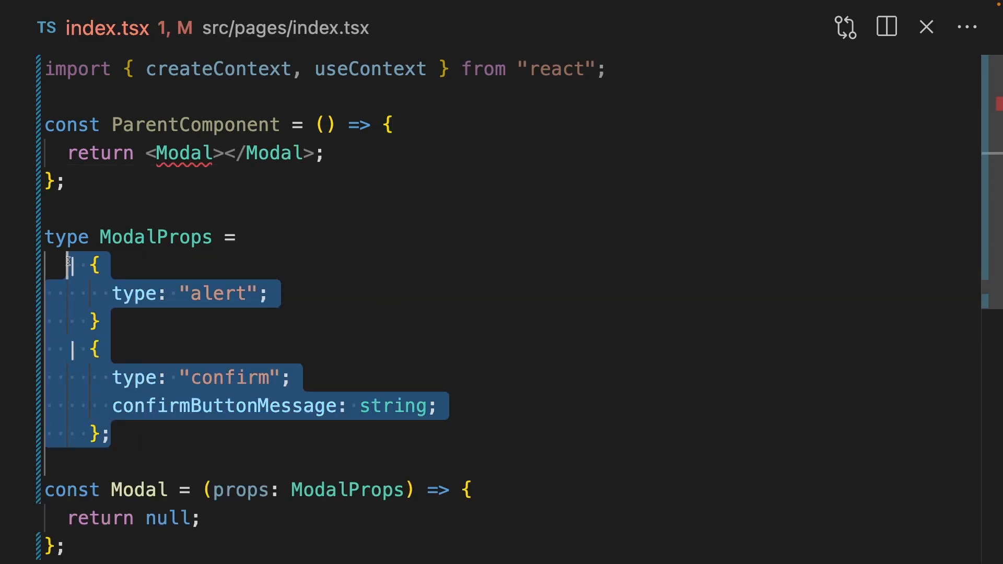
pyautogui.write('type="alert"')
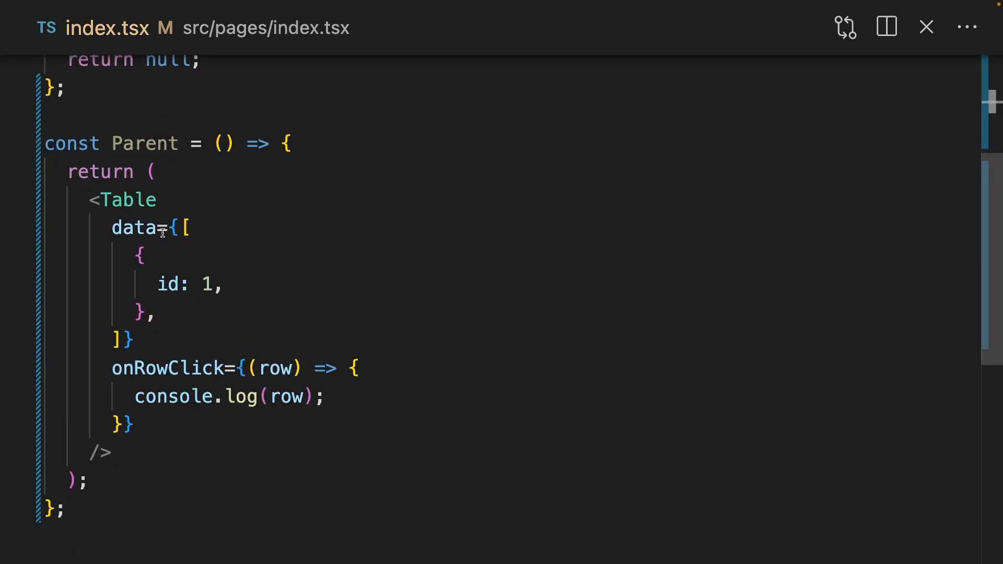
pyautogui.moveTo(134, 229)
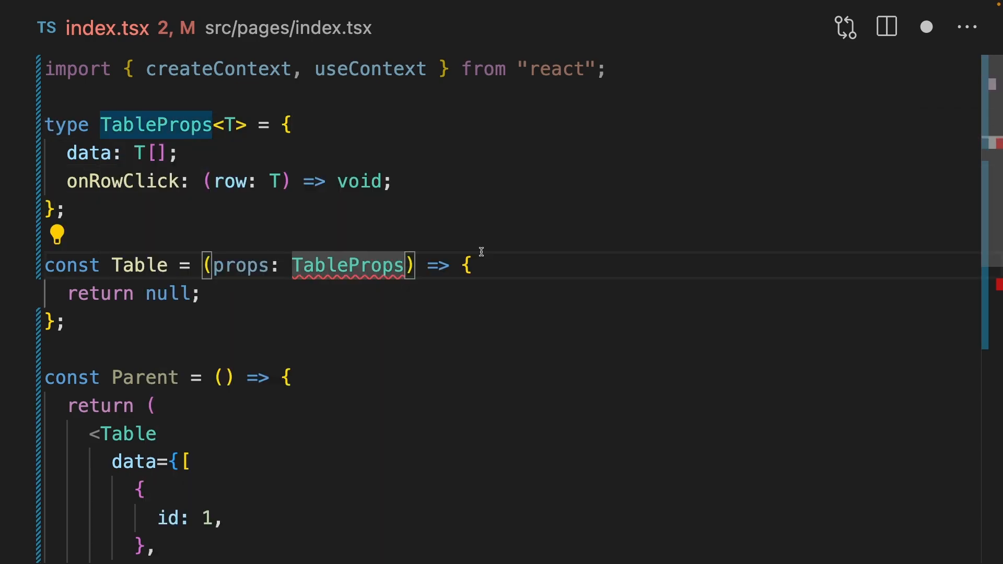
# Step: Add the <T> generic to TableProps and the Table arrow function so onRowClick's row type is inferred
pyautogui.write('<T>')
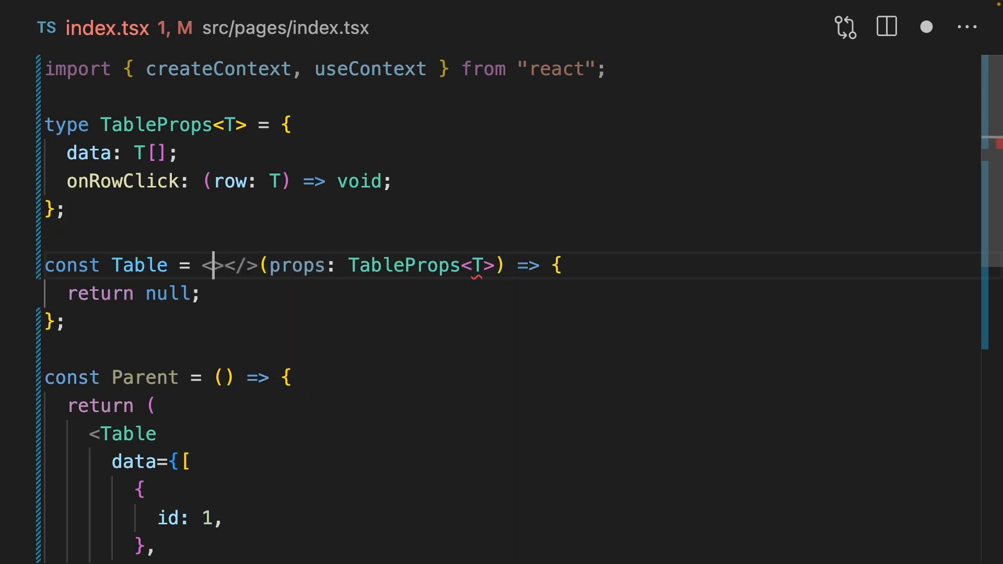
pyautogui.write('T')
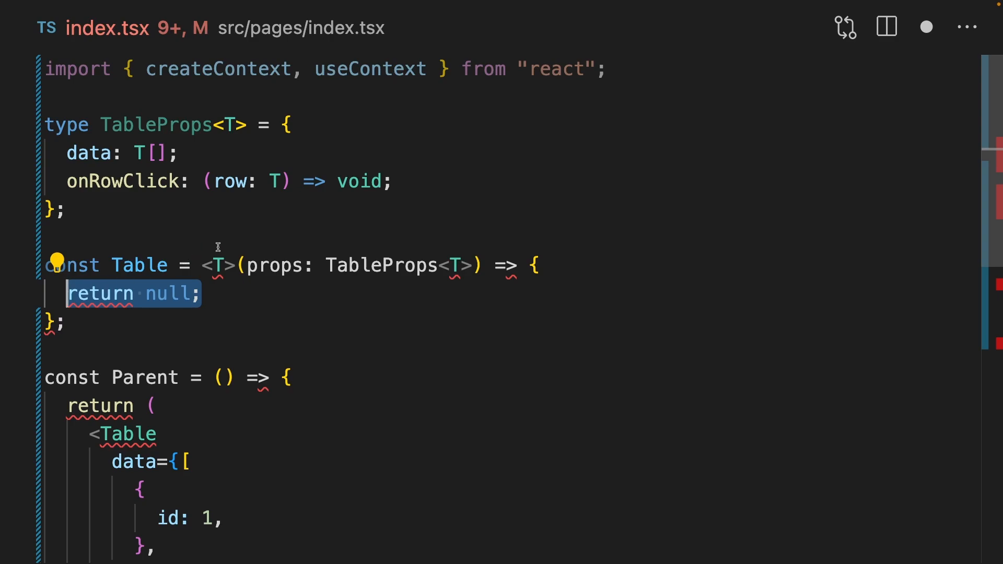
pyautogui.write(',')
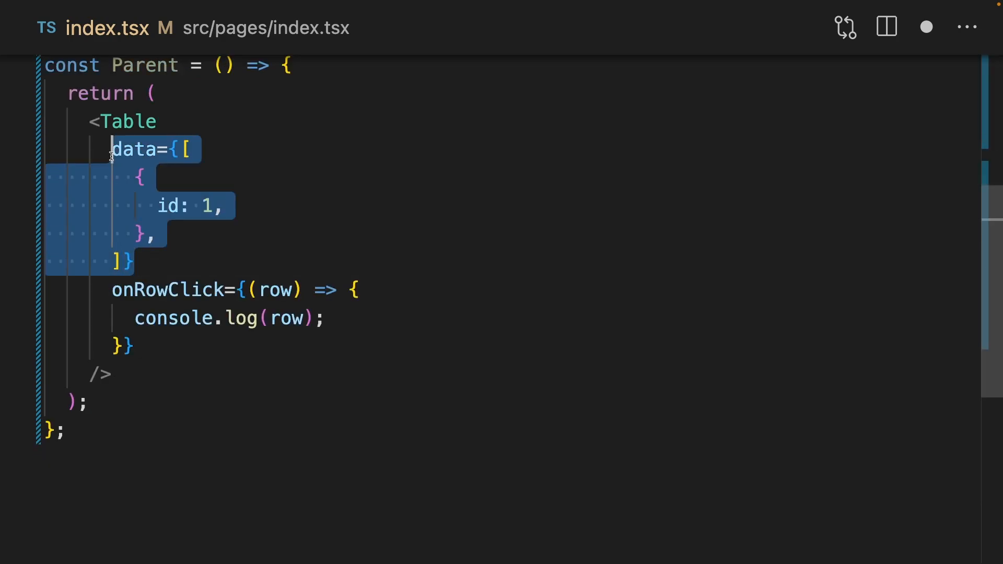
pyautogui.moveTo(268, 290)
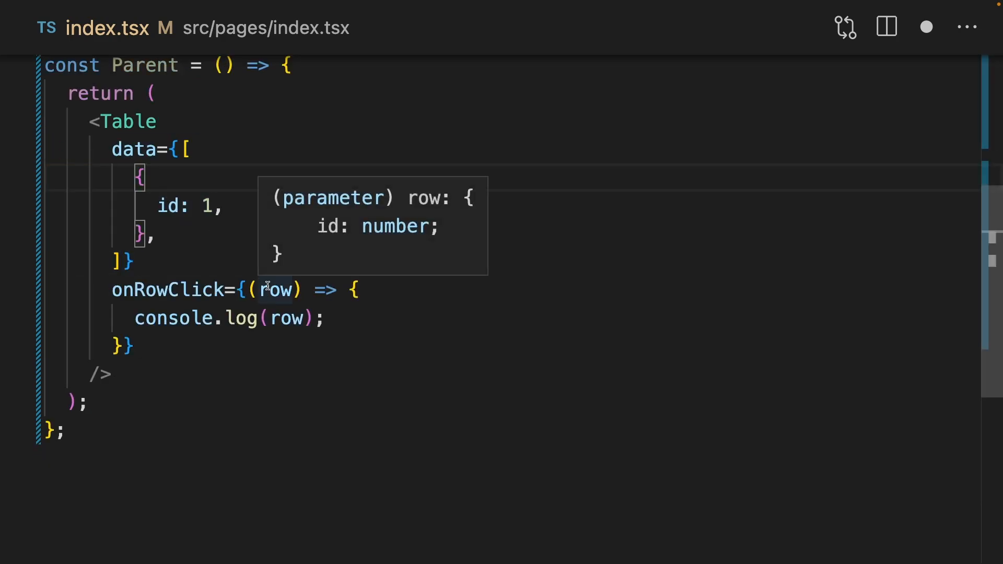